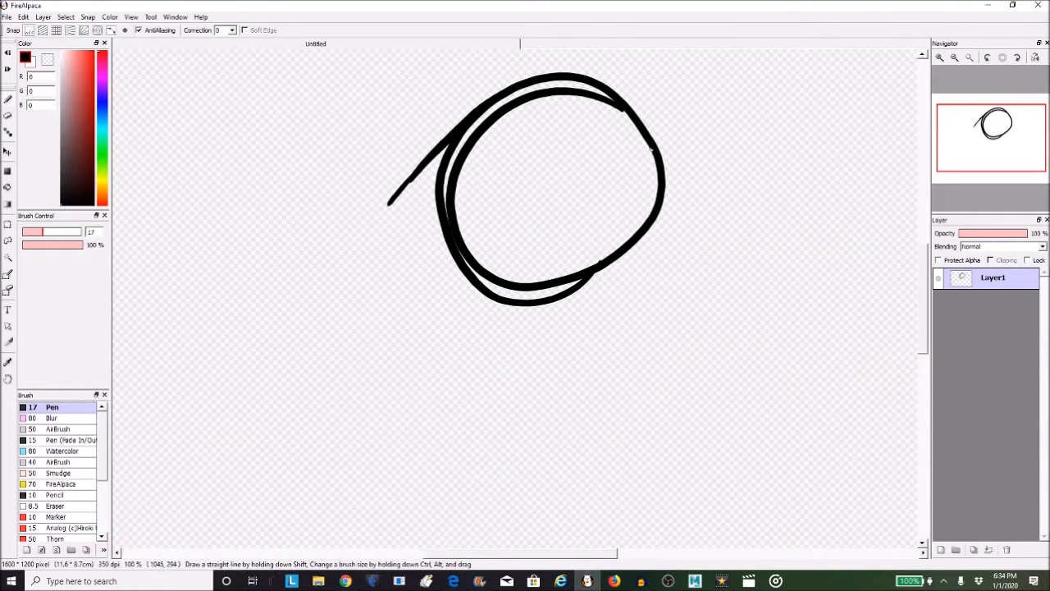
Sketch the rough head profile, messy hair and pointed ear on a new layer over the faded guide
{"action": "scroll", "scroll_direction": "down", "scroll_amount": 3}
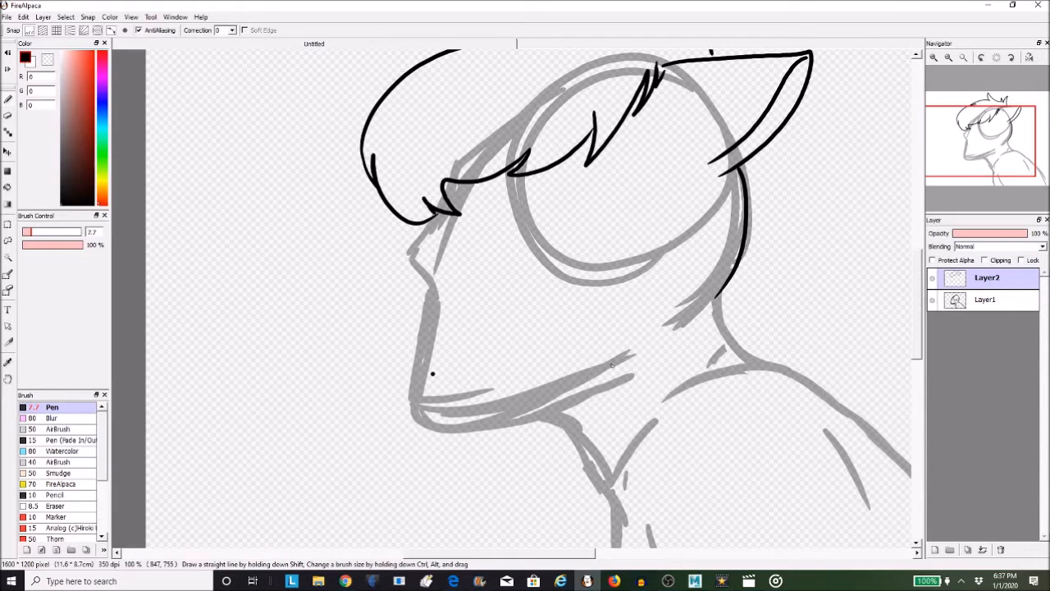
Redraw the upward-looking face profile with fanged open mouth, eye, ear and neck on Layer3
{"action": "left_click_drag", "start_coordinate": [430, 217], "coordinate": [473, 381]}
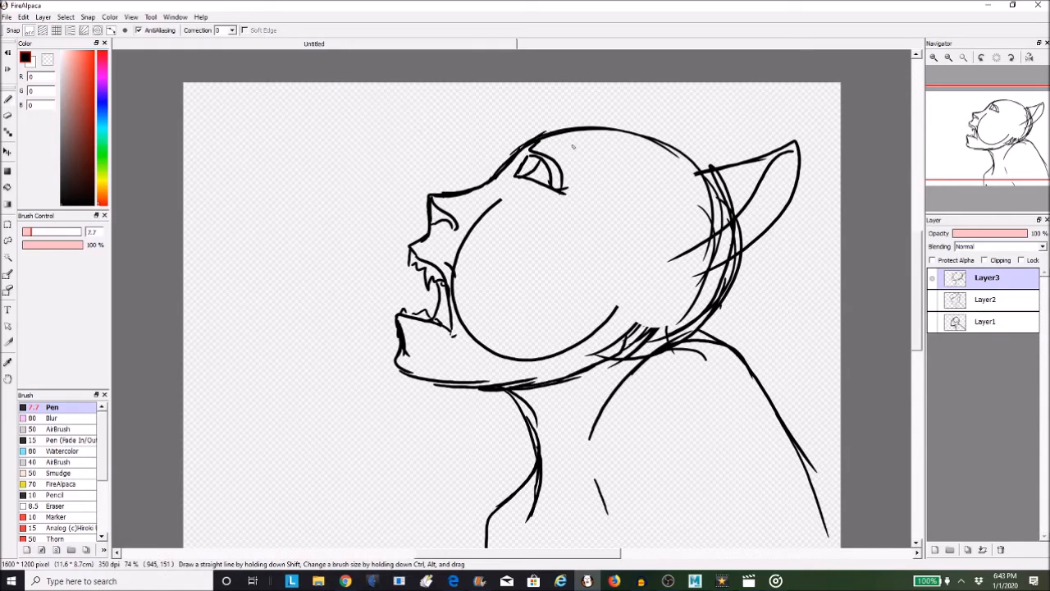
Ink clean black strokes for the spiky hair tufts and pointed ear on Layer4
{"action": "scroll", "scroll_direction": "down", "scroll_amount": 3}
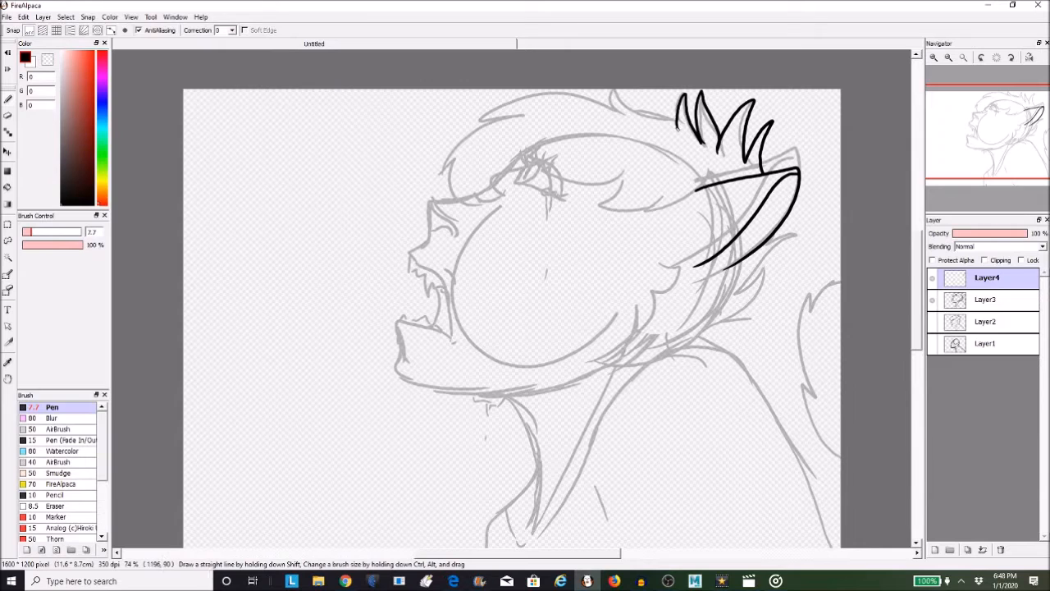
Finish head and neck lines, then bucket-fill dark hair, tan skin and lavender shirt on Layer5
{"action": "scroll", "scroll_direction": "down", "scroll_amount": 3}
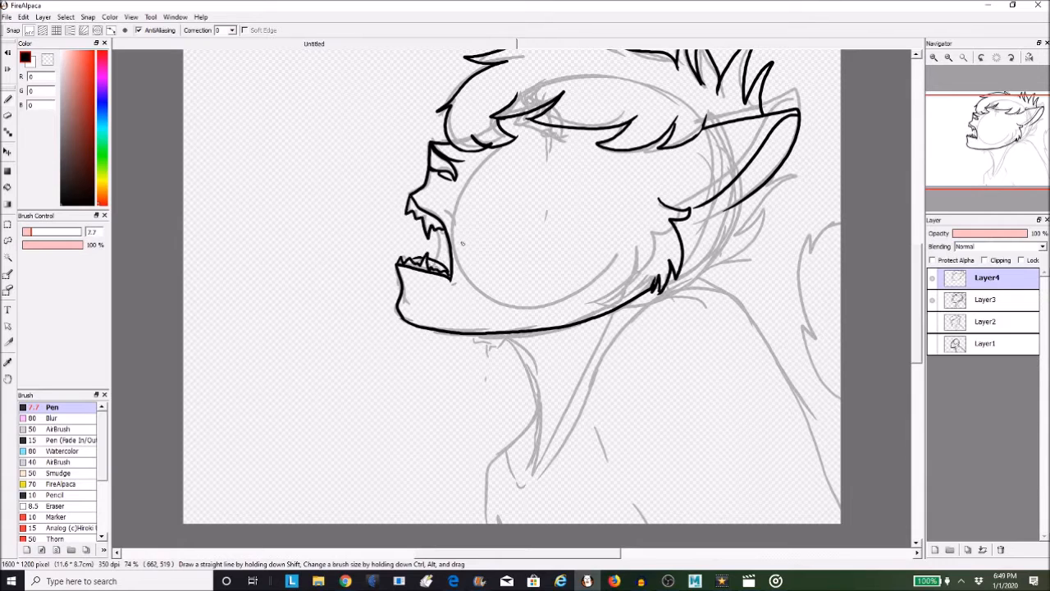
{"action": "left_click", "coordinate": [132, 16]}
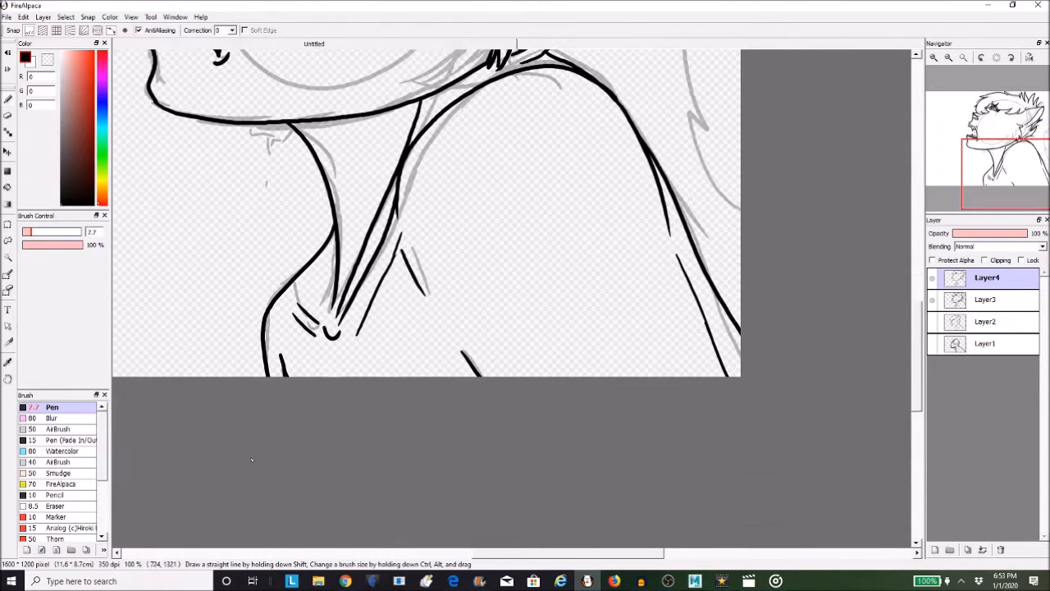
{"action": "left_click", "coordinate": [7, 17]}
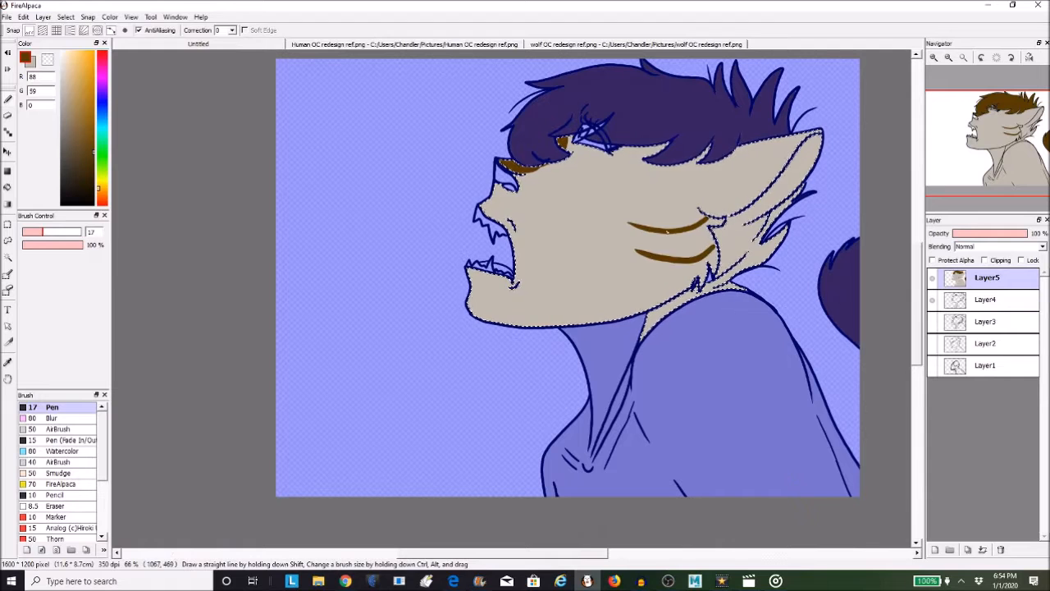
Paint the hair and ear brown, add brown stripes on face, neck and shoulder, and a pink nose
{"action": "left_click_drag", "start_coordinate": [648, 238], "coordinate": [722, 279]}
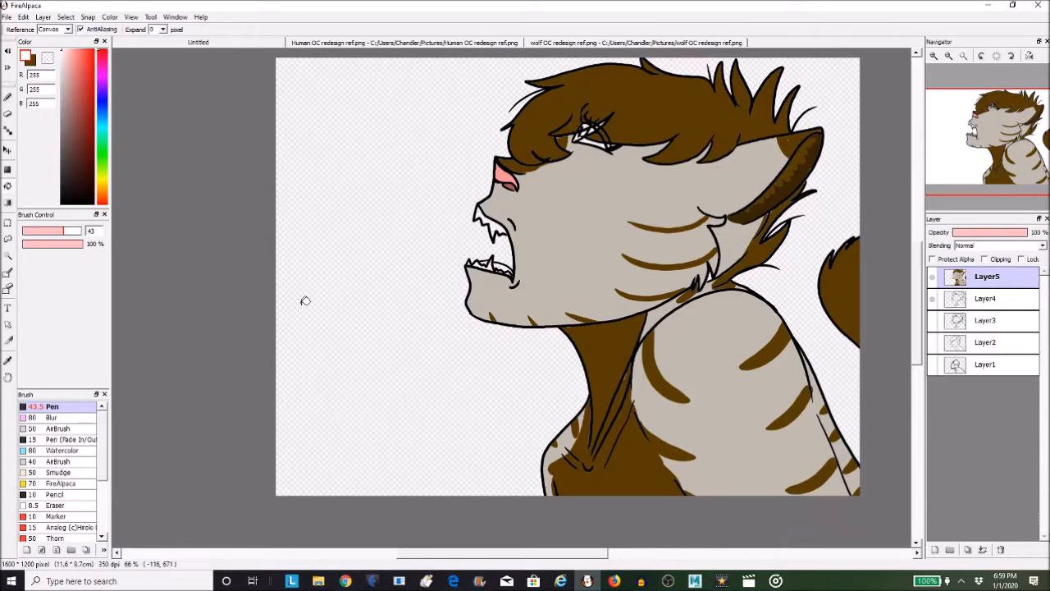
{"action": "mouse_move", "coordinate": [526, 296]}
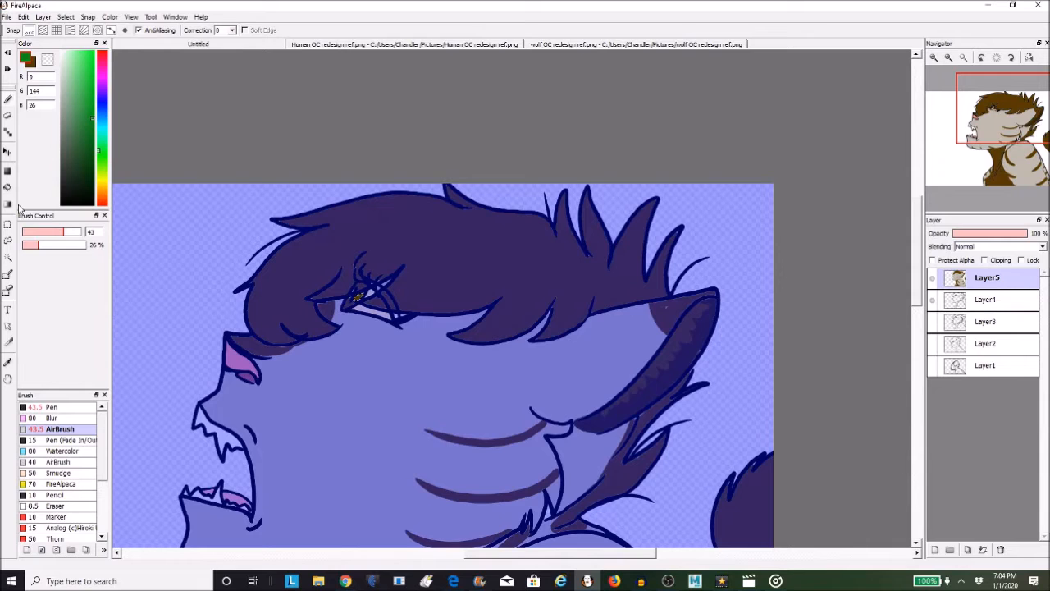
Dab soft green into the eye and pink inside the open mouth with the low-opacity Airbrush
{"action": "left_click", "coordinate": [348, 303]}
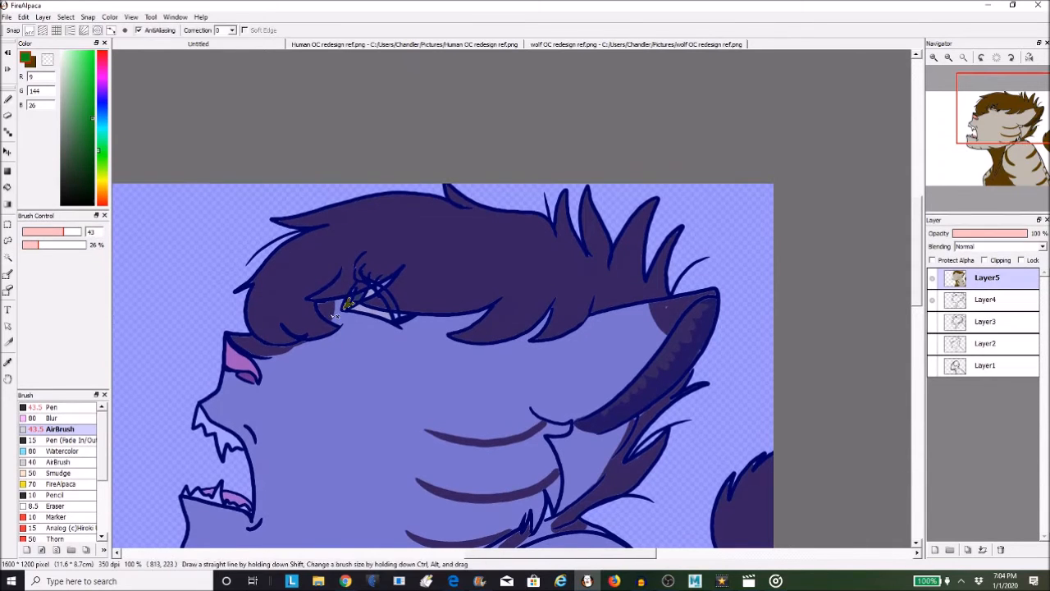